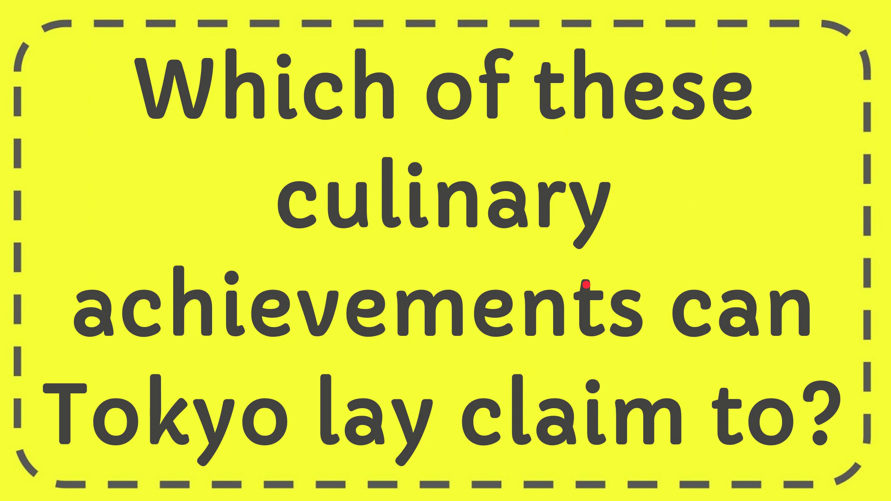
mouse_move(723, 367)
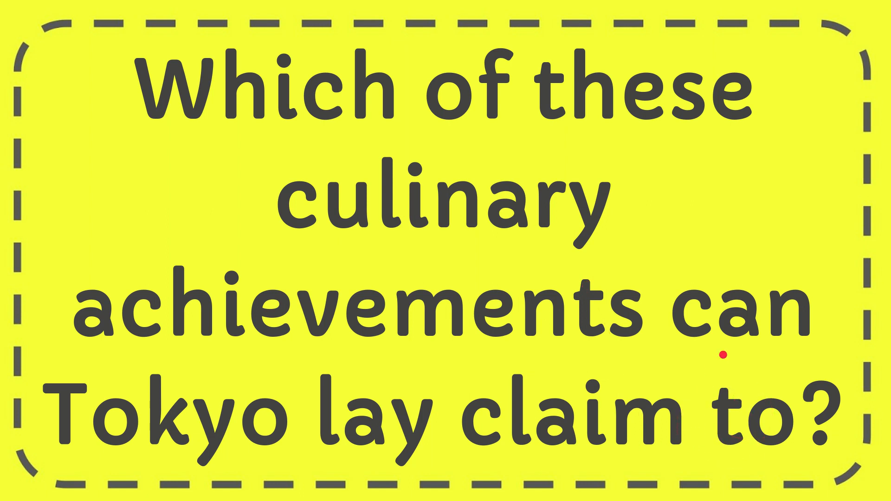